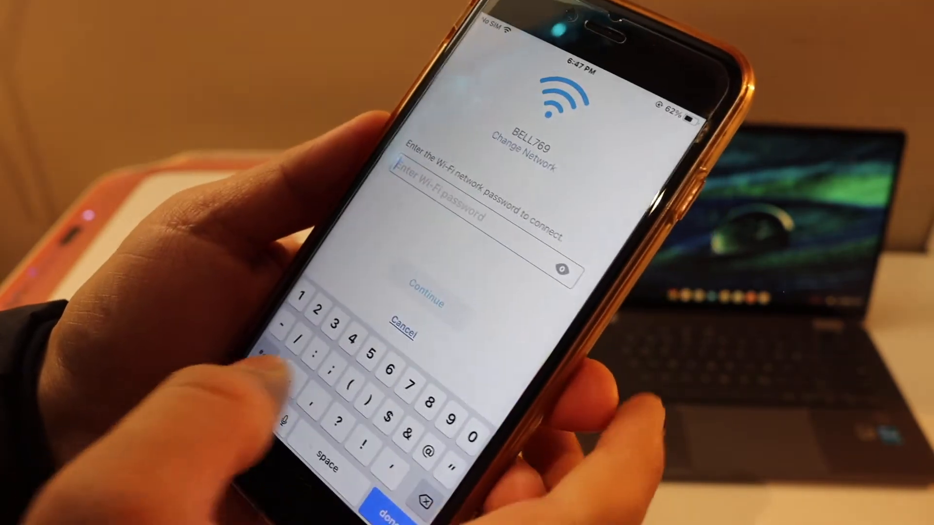
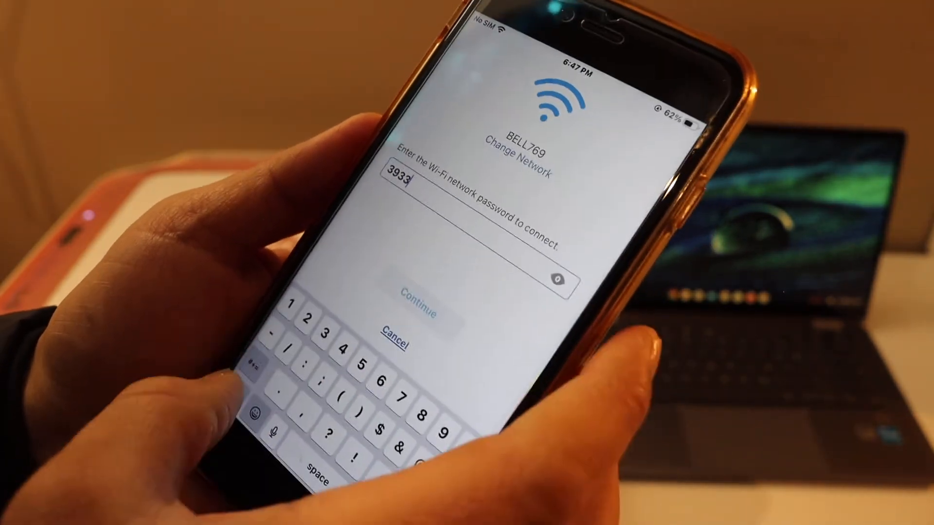
left_click(419, 299)
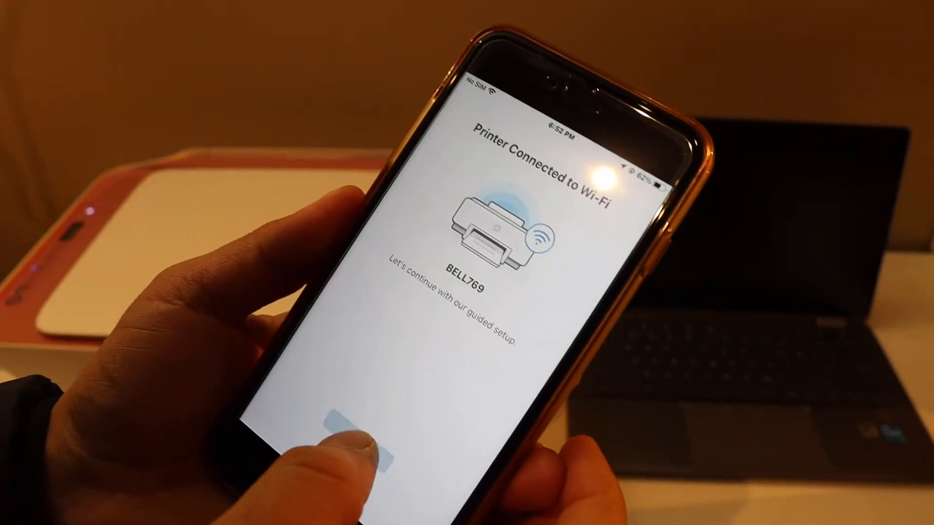
Continue past Printer Connected, connected printing services, and paper-loading screens.
left_click(340, 434)
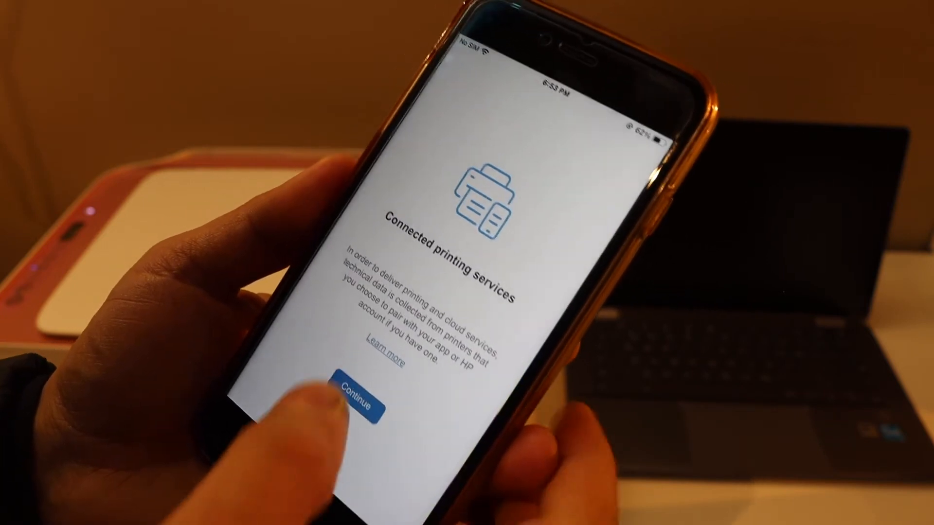
left_click(354, 394)
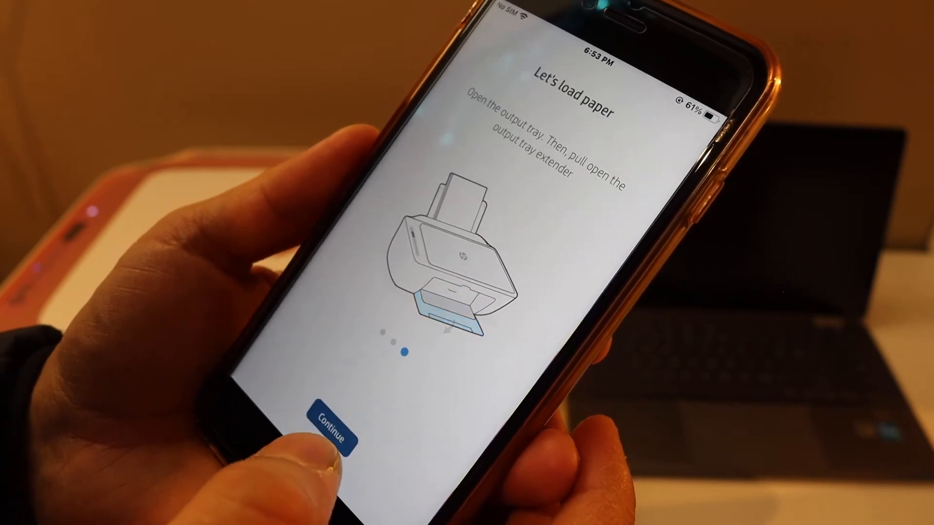
left_click(332, 423)
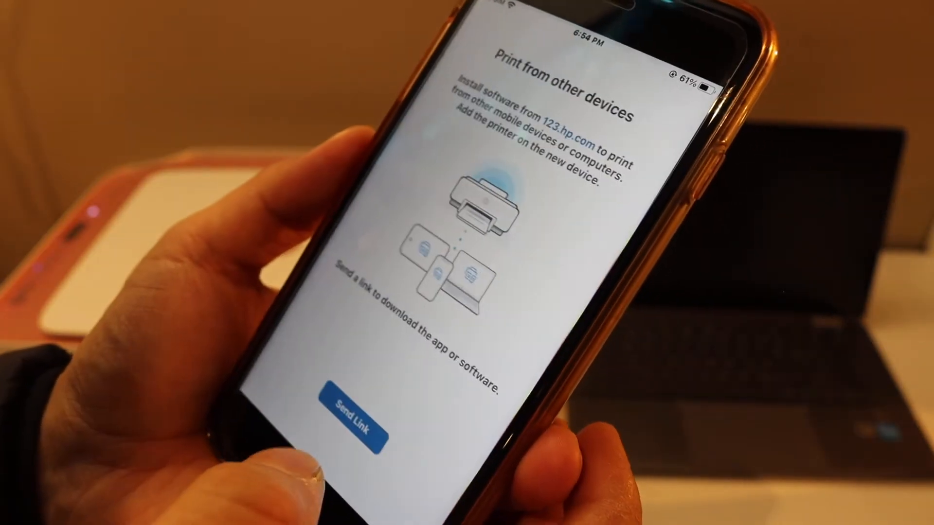
Skip the other-devices download link, confirm Yes, and finish with All Done.
left_click(355, 414)
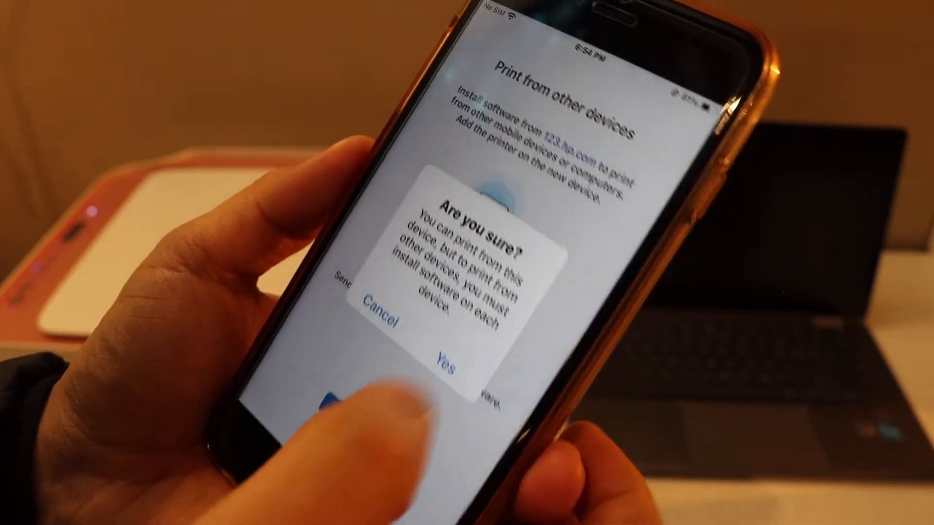
left_click(448, 361)
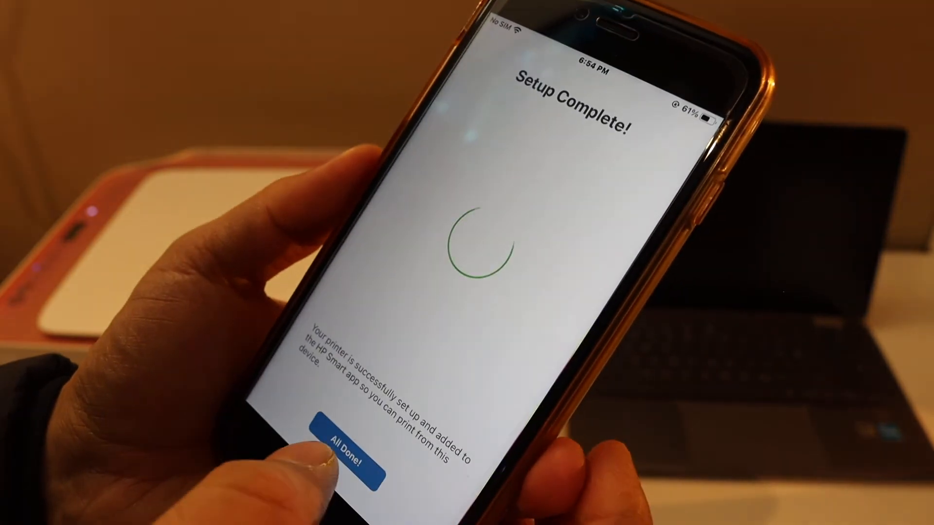
left_click(346, 443)
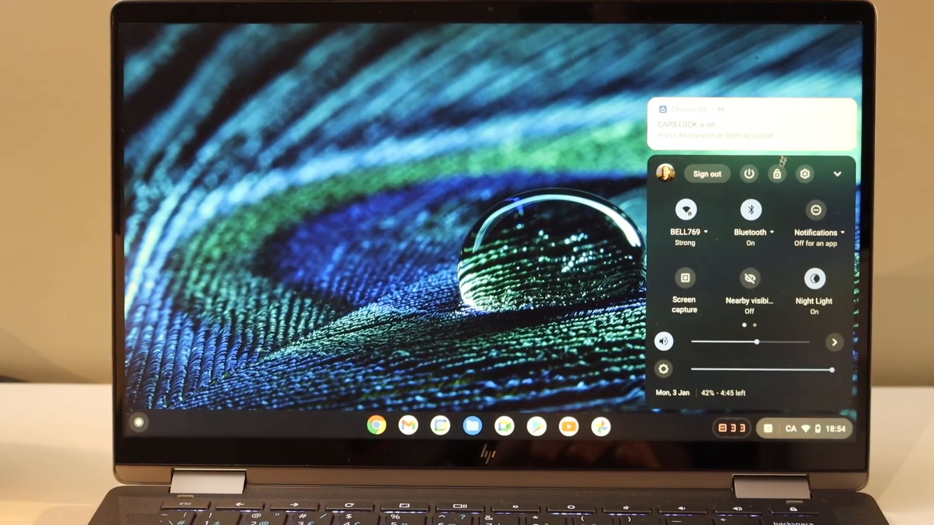
Save the HP DeskJet 2700 series under Settings Printers and go back to Print and scan.
left_click(804, 173)
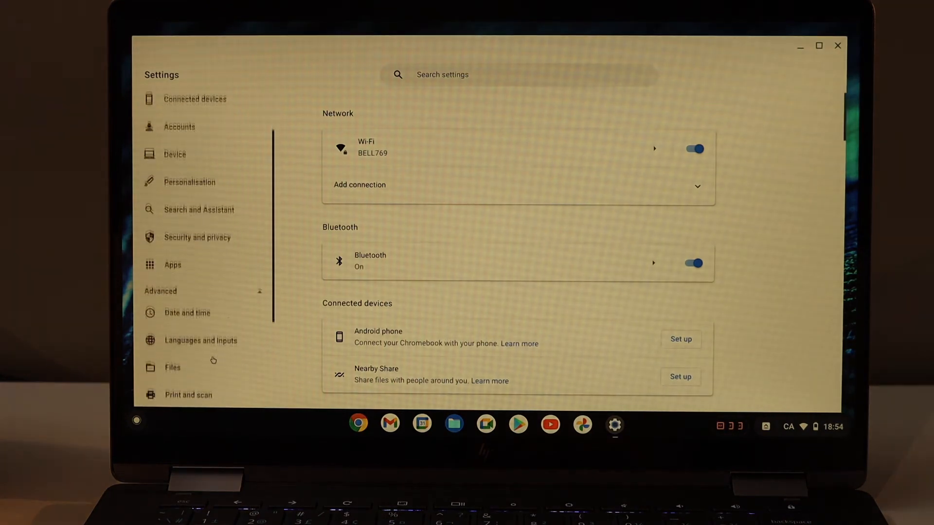
left_click(187, 395)
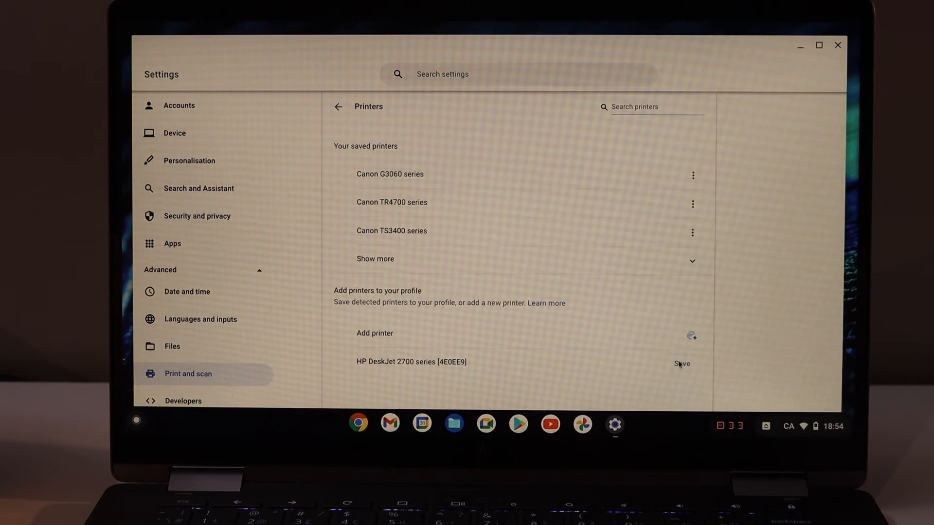
left_click(681, 364)
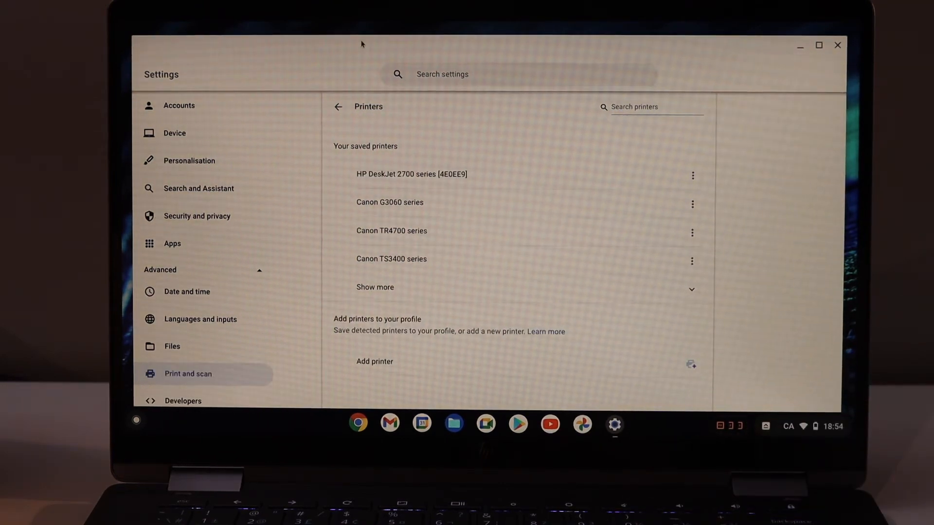
left_click(338, 106)
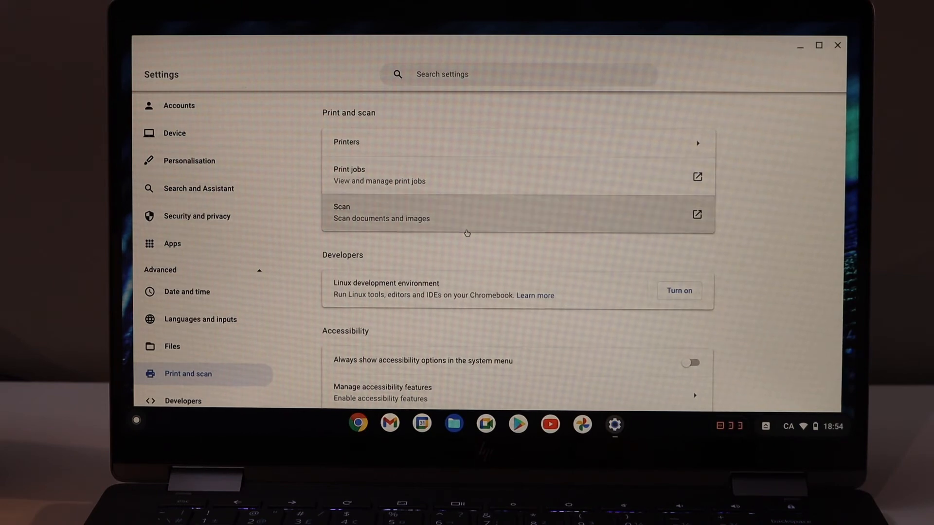
mouse_move(468, 225)
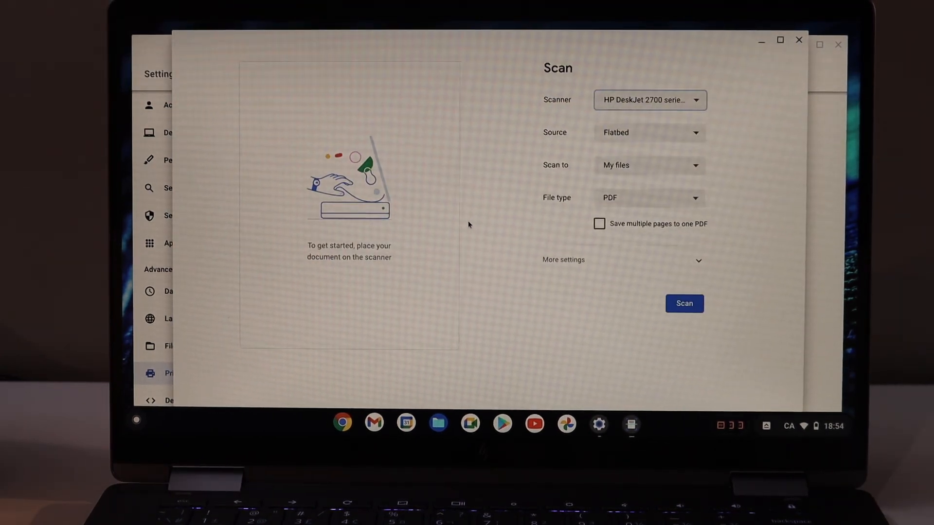
Scan the test page from the flatbed as PDF to My files, then click Done.
left_click(683, 304)
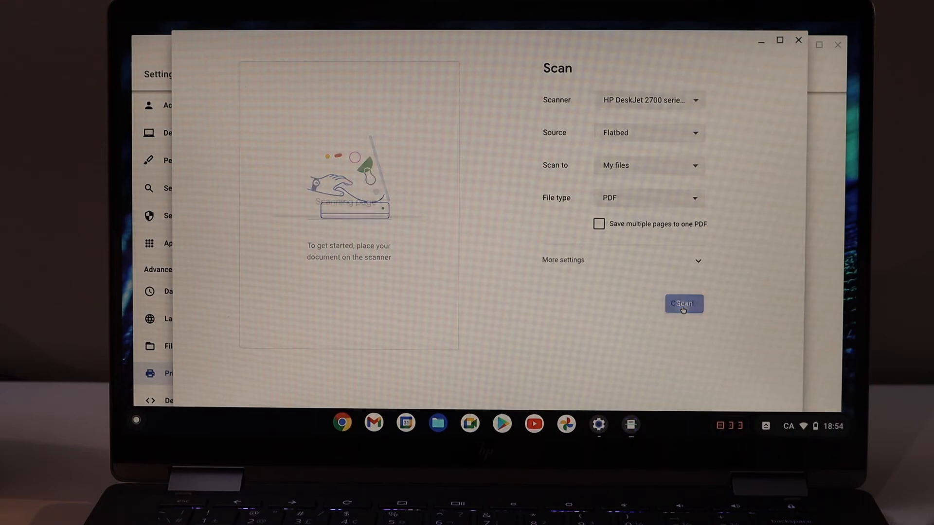
left_click(683, 304)
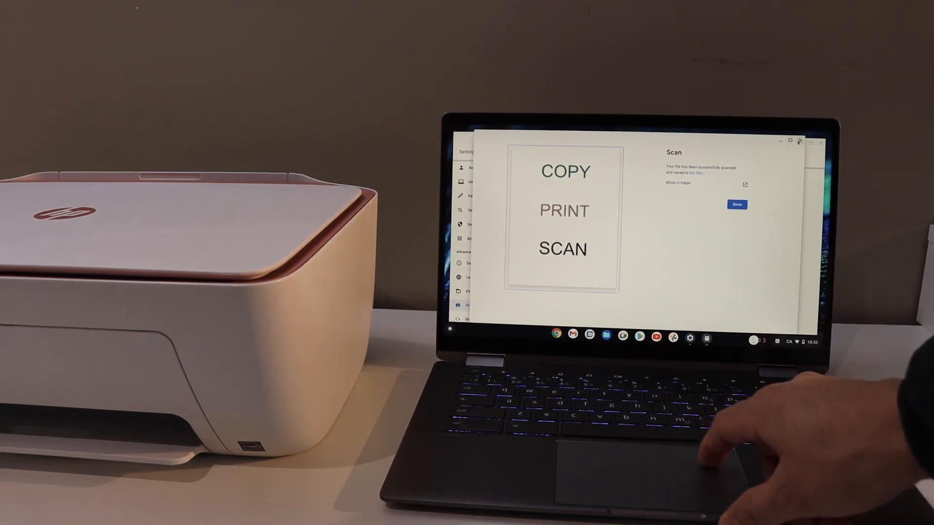
left_click(737, 204)
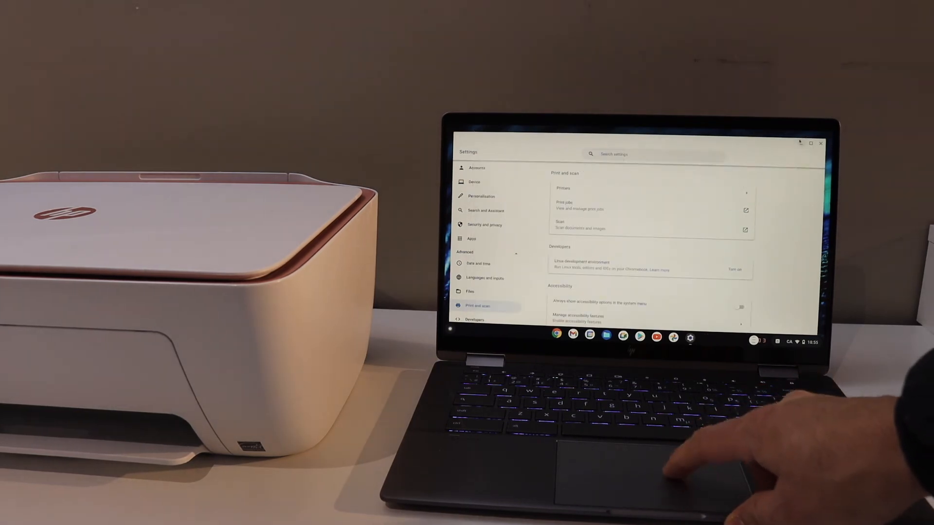